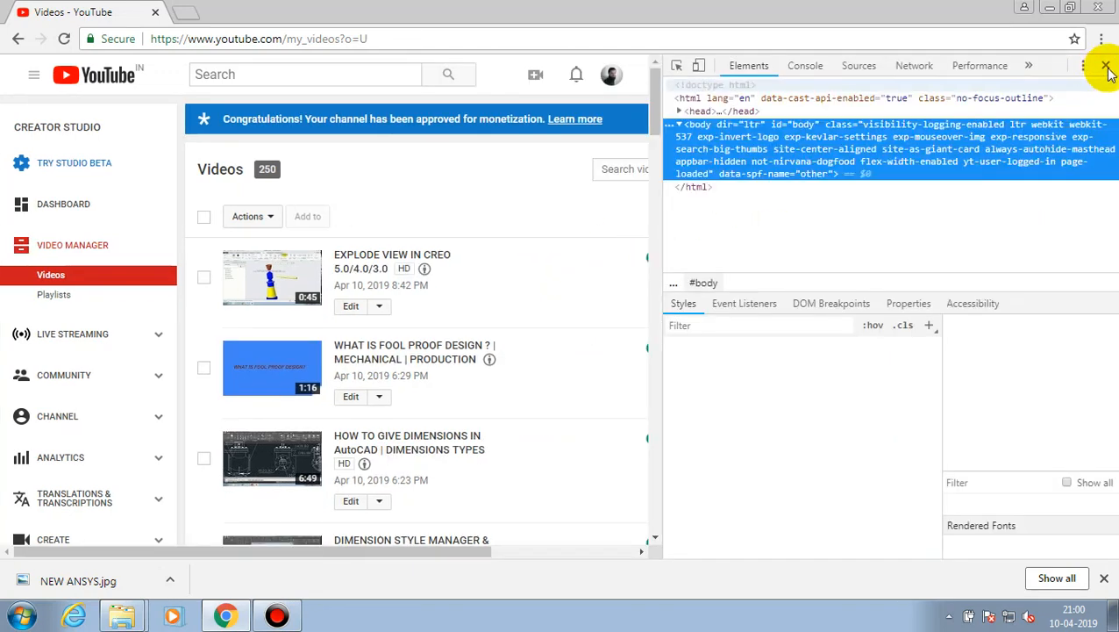
# Close developer tools and open the User Defined Forming Tool video for editing
pyautogui.click(1106, 66)
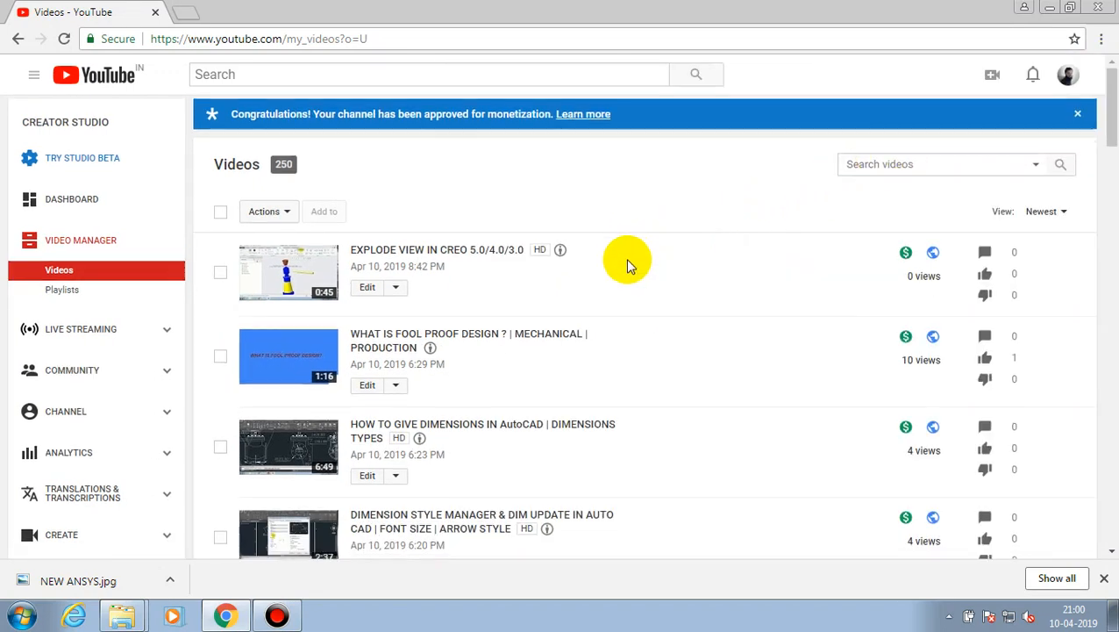
pyautogui.scroll(-3)
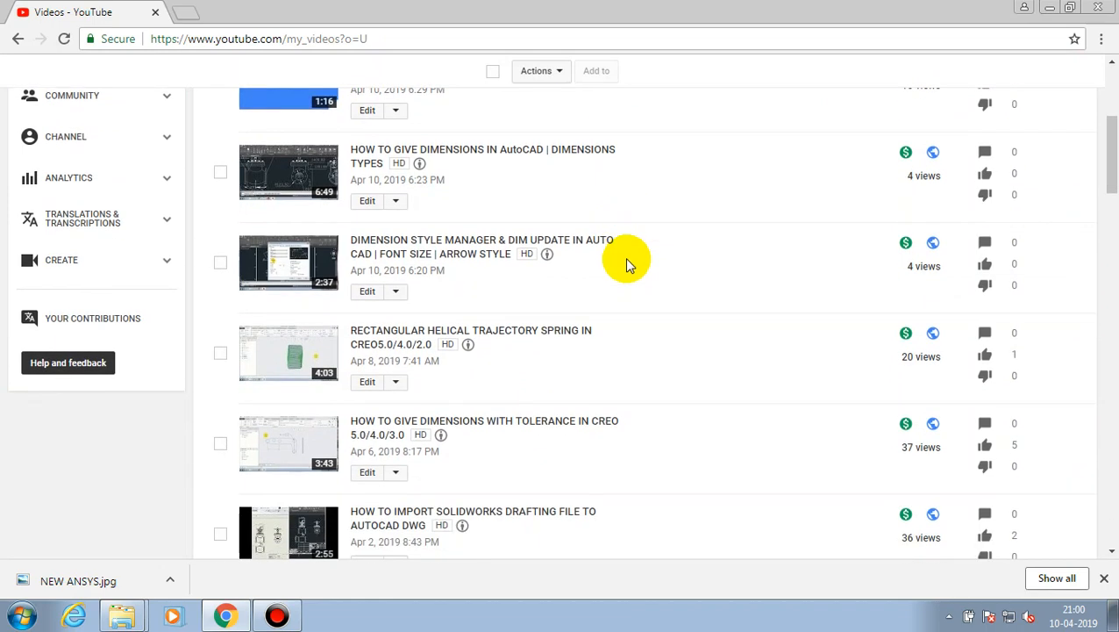
pyautogui.scroll(-3)
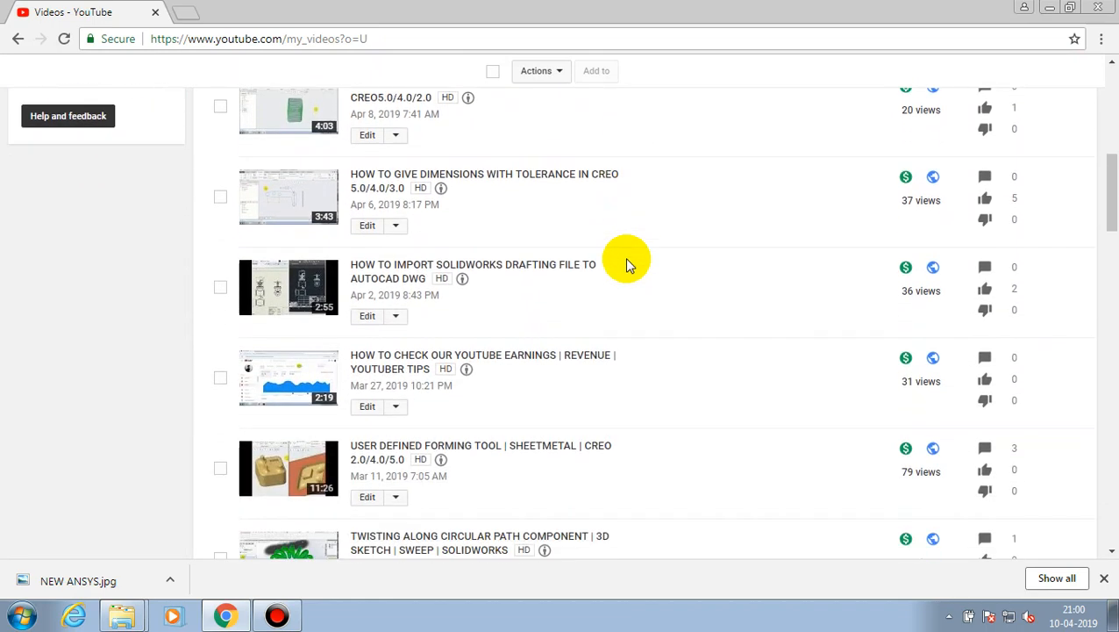
pyautogui.scroll(-3)
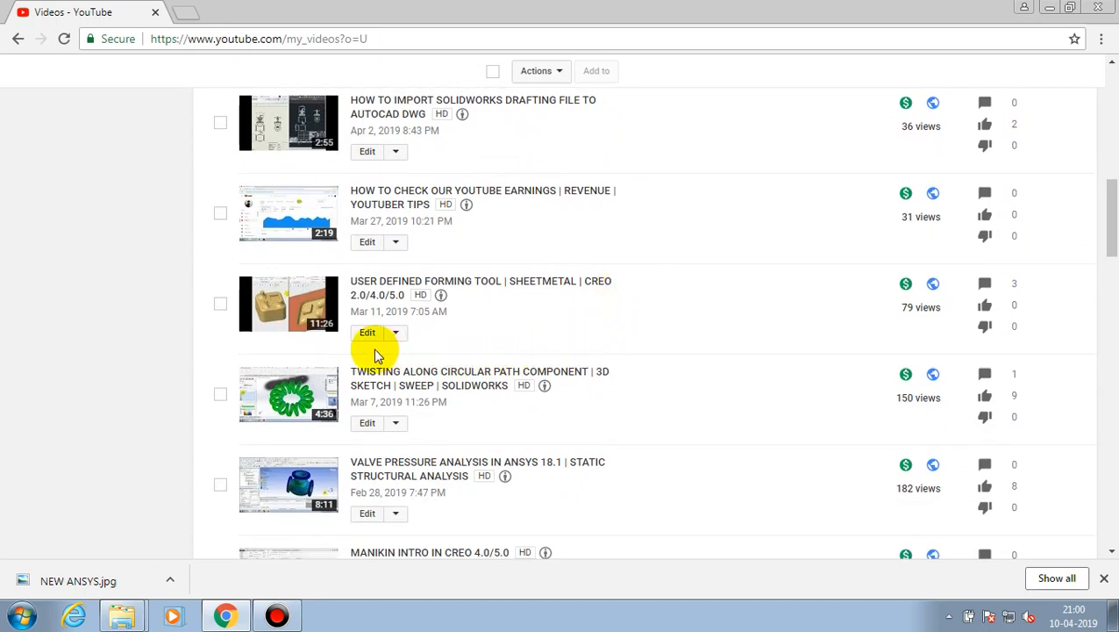
pyautogui.click(366, 332)
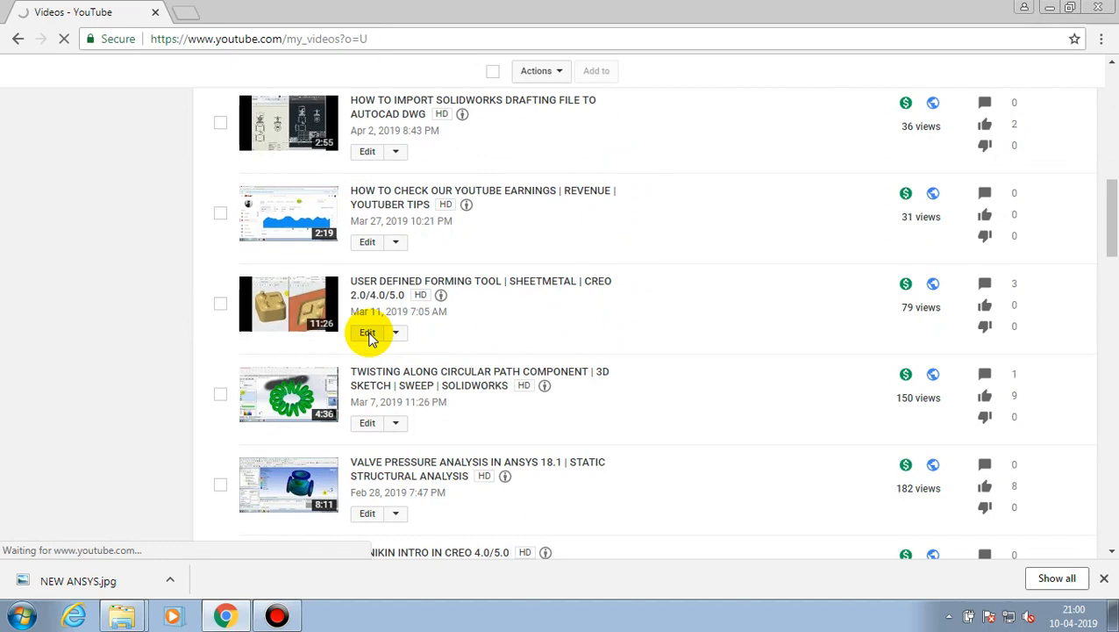
# Open the forming tool video's edit page and switch to its Cards settings
pyautogui.click(367, 332)
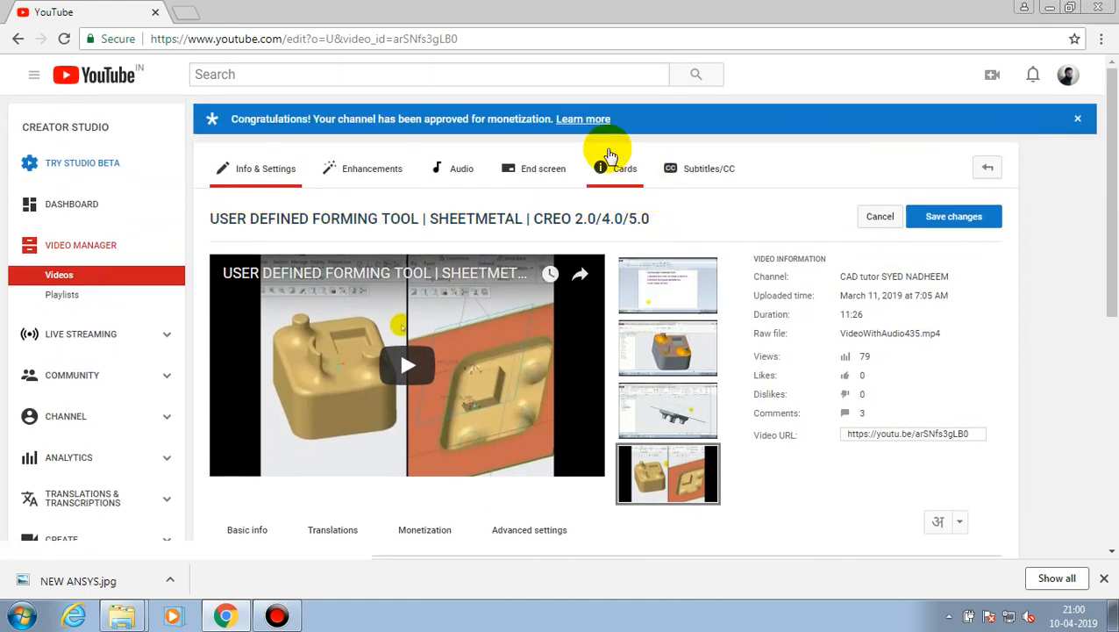
pyautogui.moveTo(619, 154)
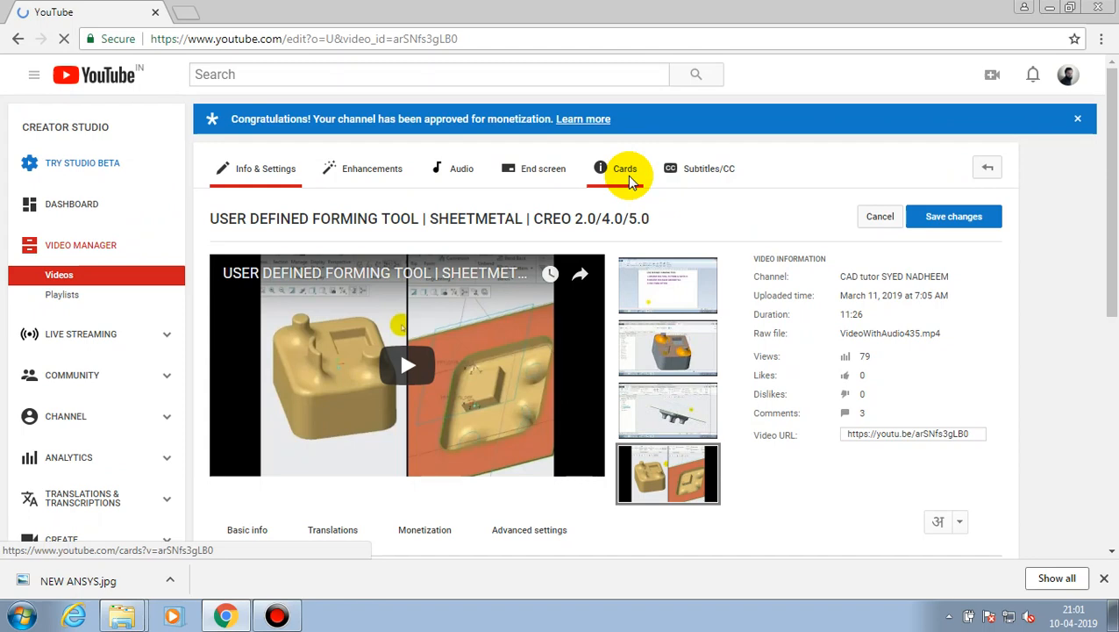
pyautogui.click(624, 167)
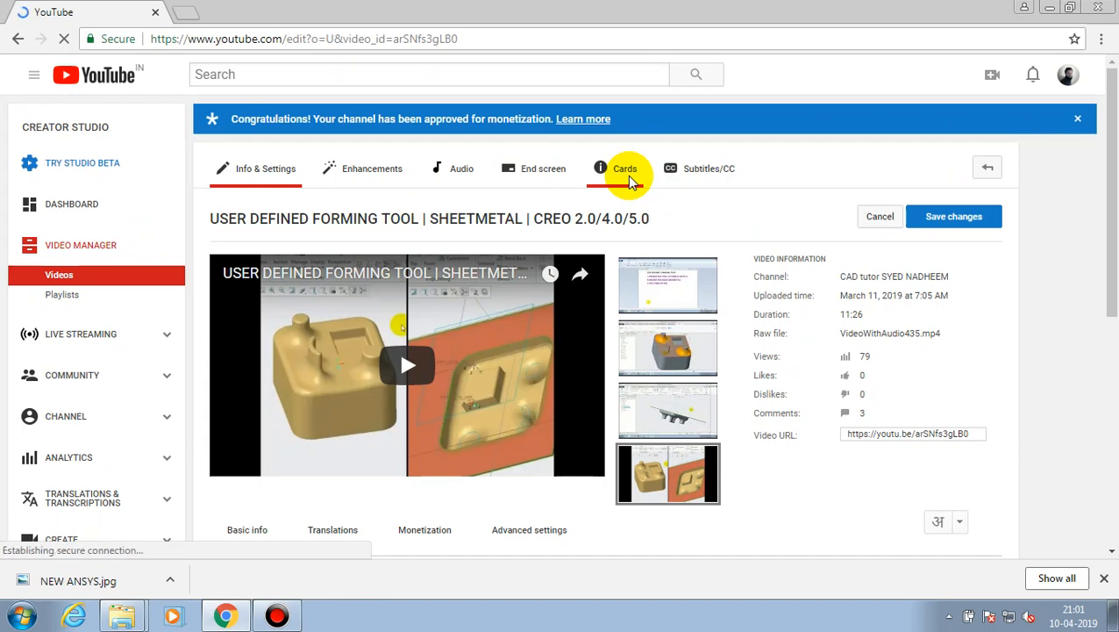
pyautogui.click(624, 167)
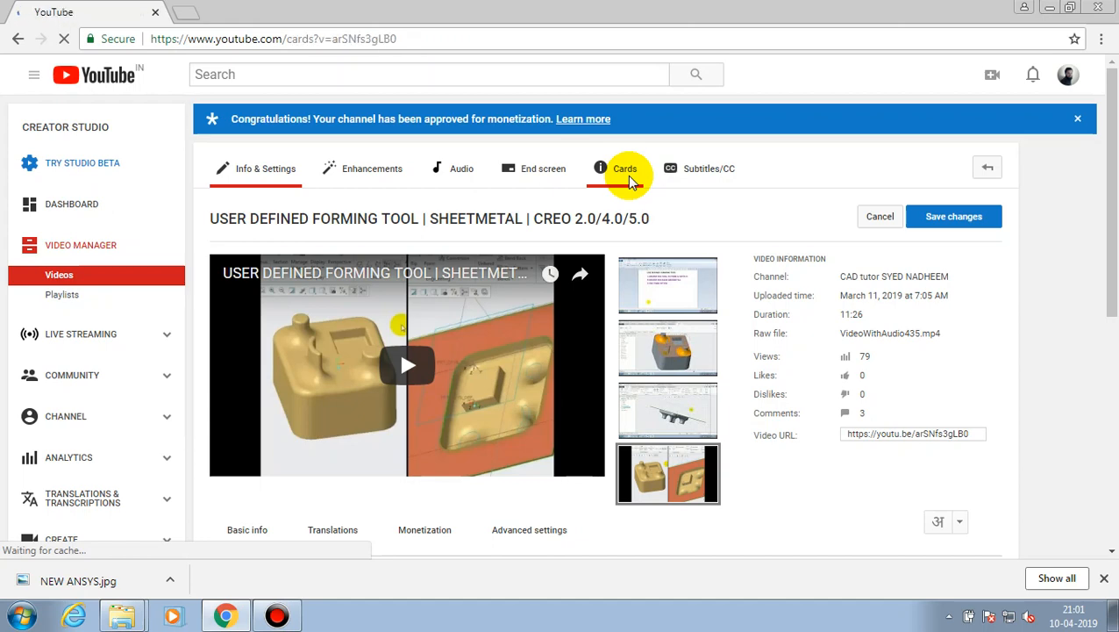
# Add a video card linking to 'What Is Fool Proof Design?'
pyautogui.click(624, 169)
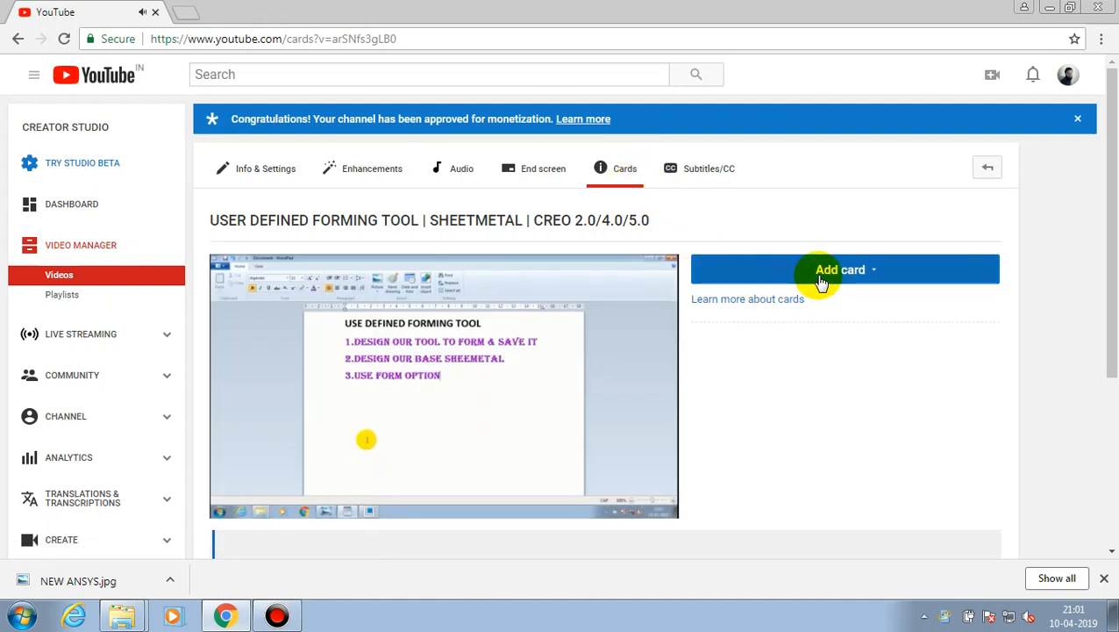
pyautogui.click(840, 269)
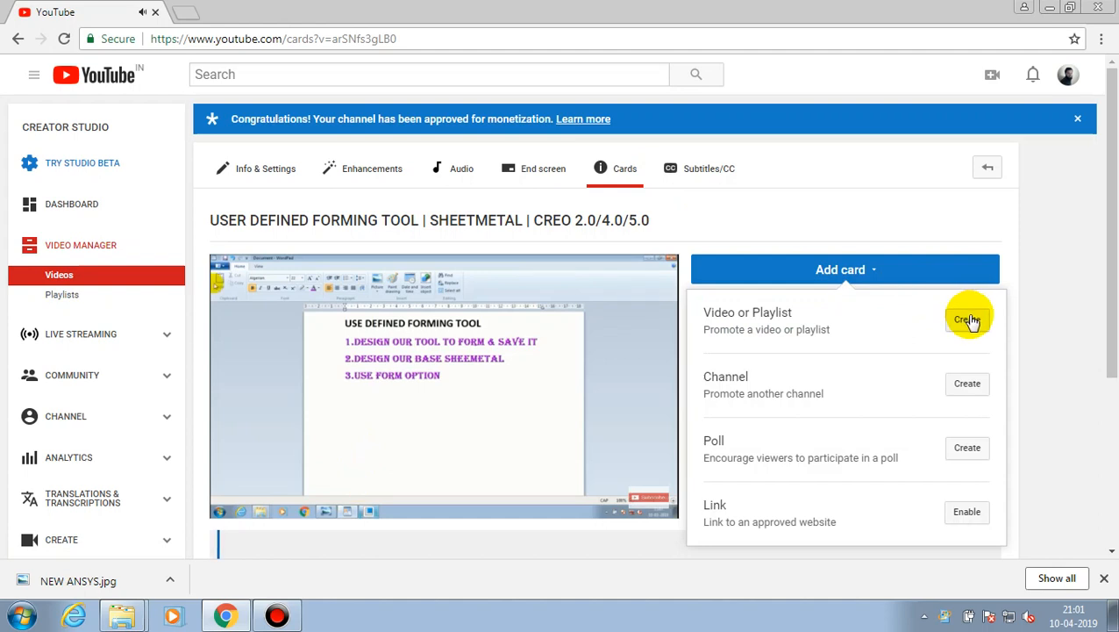
pyautogui.click(966, 319)
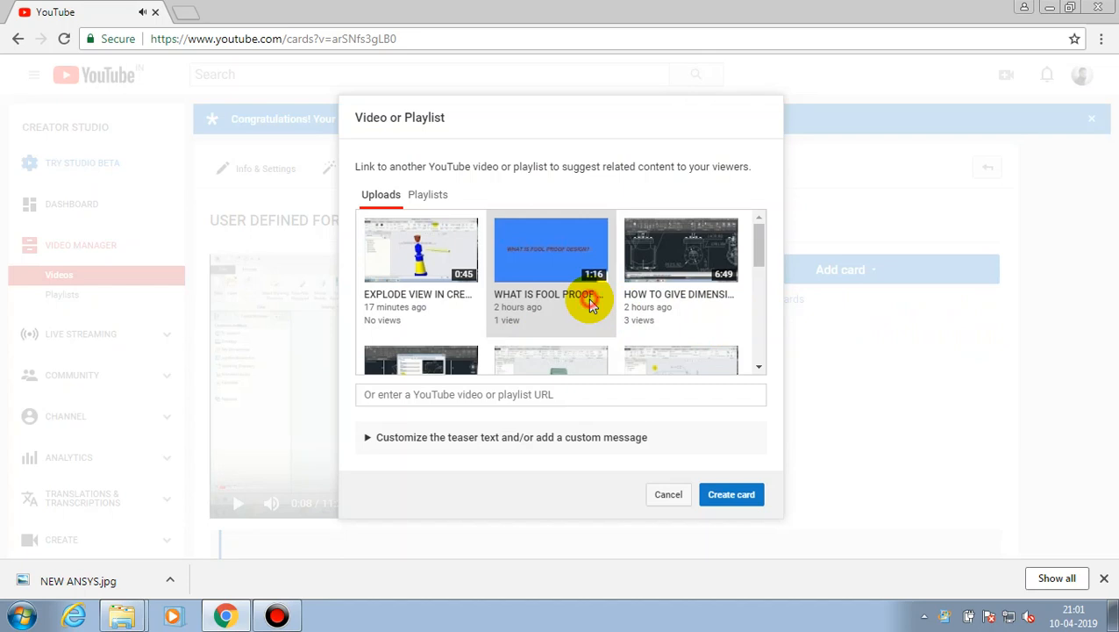
pyautogui.click(731, 494)
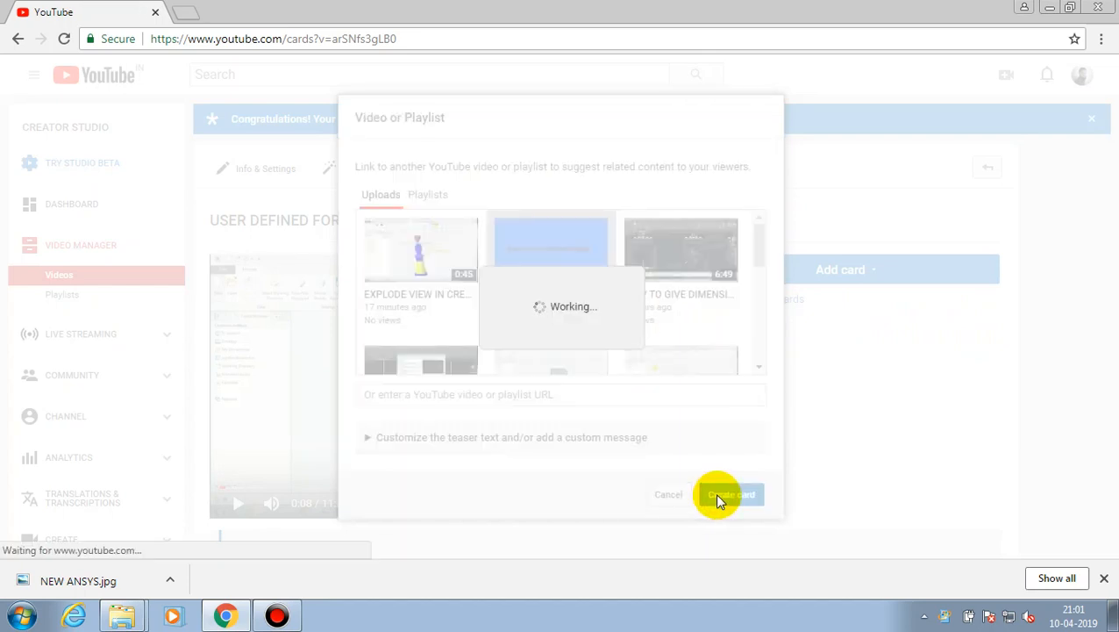
pyautogui.click(730, 494)
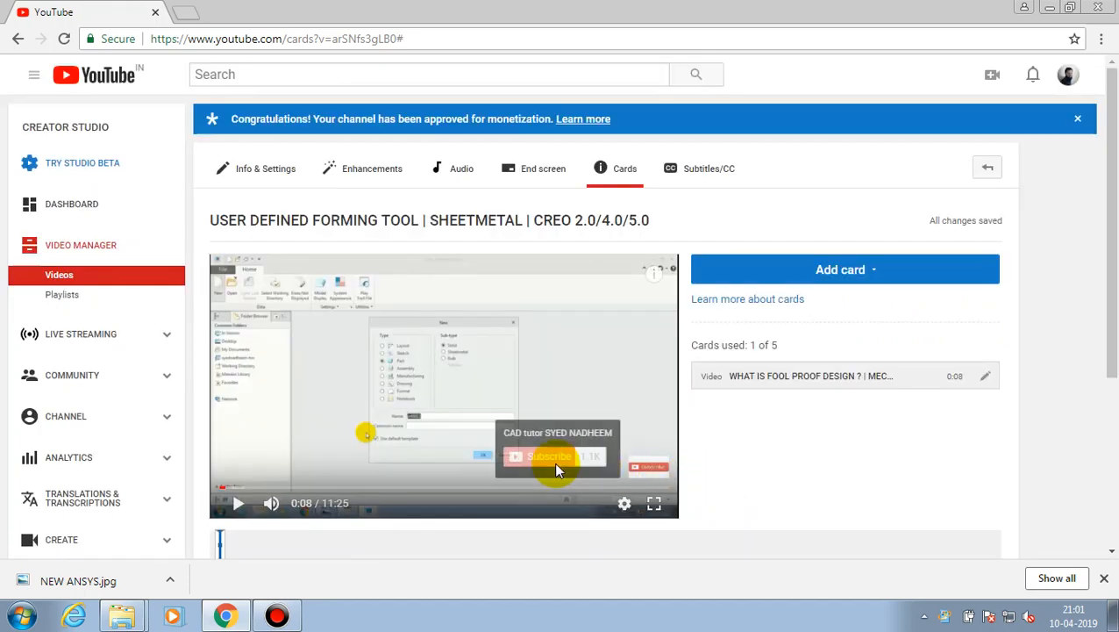
# Position the fool proof design card marker at 0:38 on the timeline
pyautogui.click(238, 502)
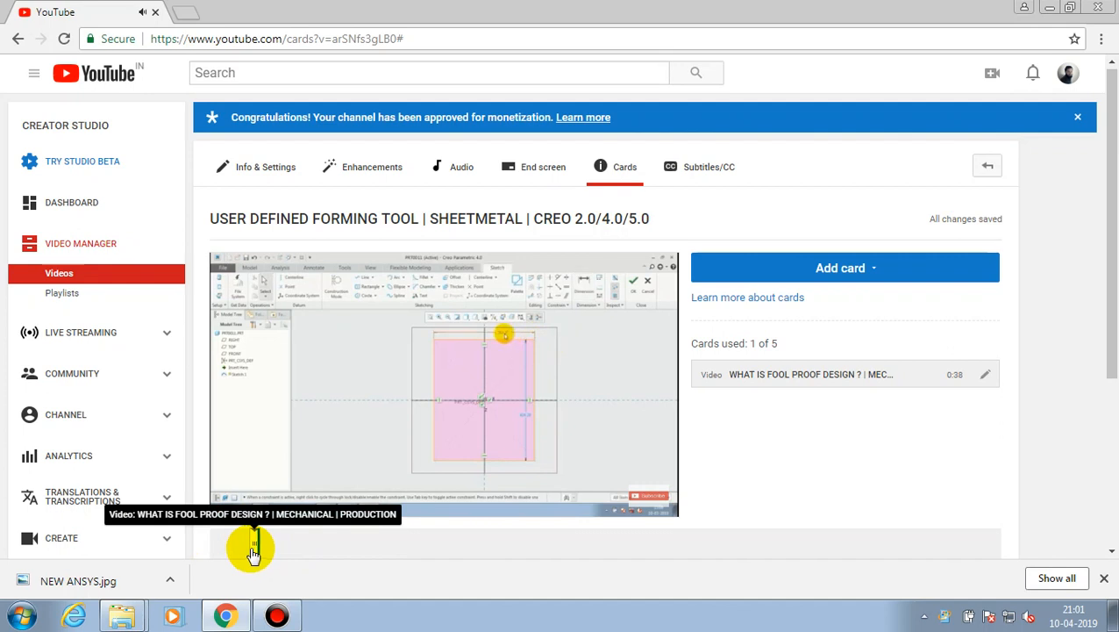
pyautogui.moveTo(298, 548)
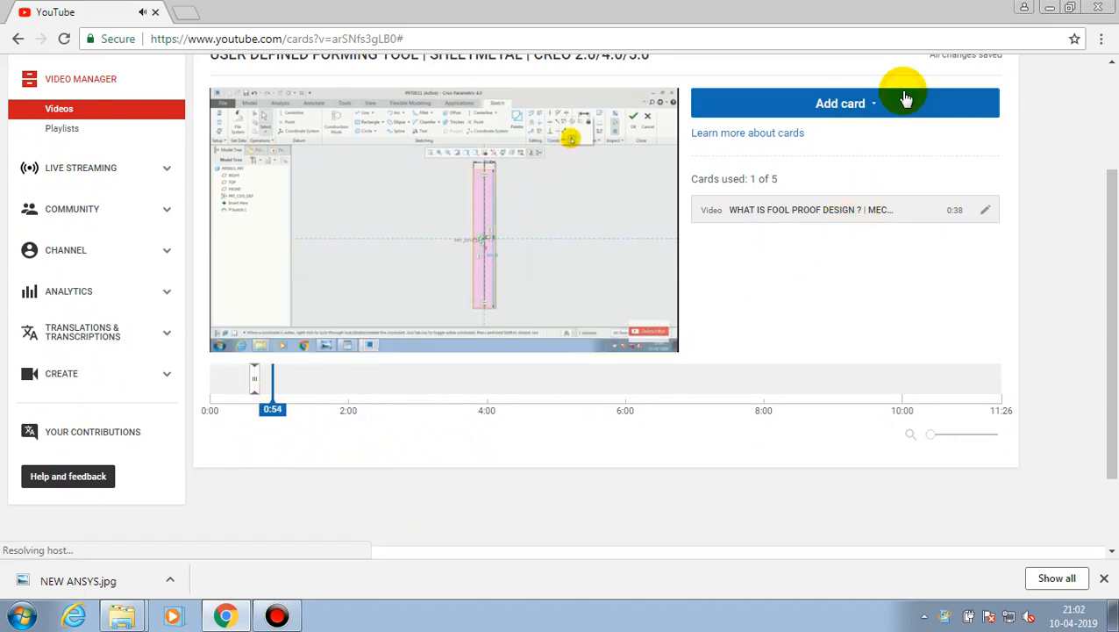
pyautogui.click(840, 102)
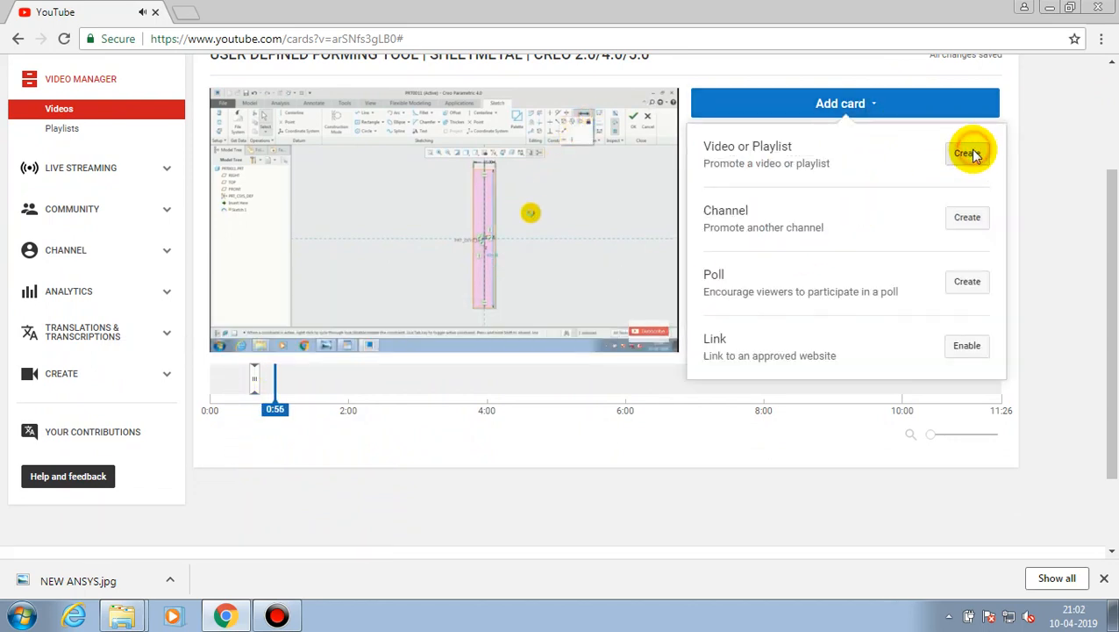
# Add a second video card linking to 'Twisting Along Circular Path'
pyautogui.click(968, 153)
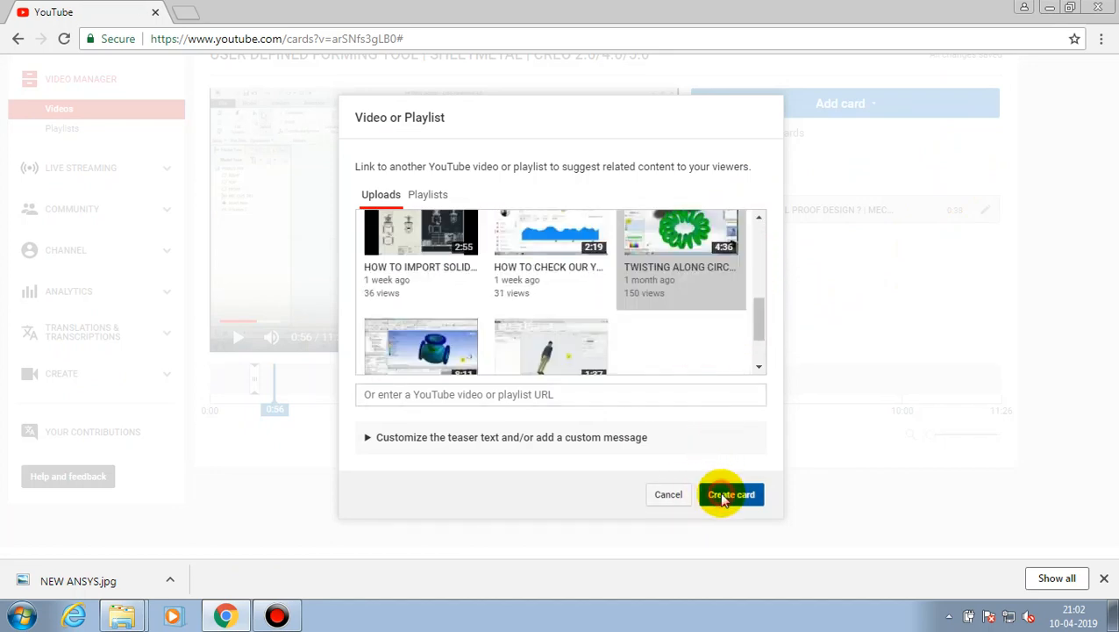
pyautogui.click(730, 494)
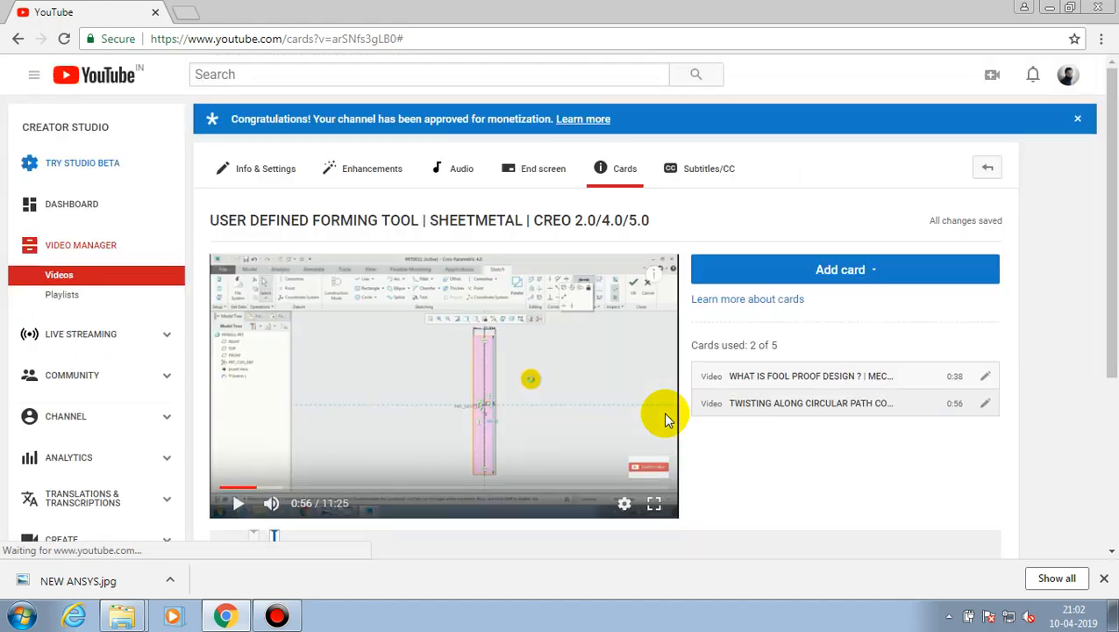
pyautogui.scroll(-3)
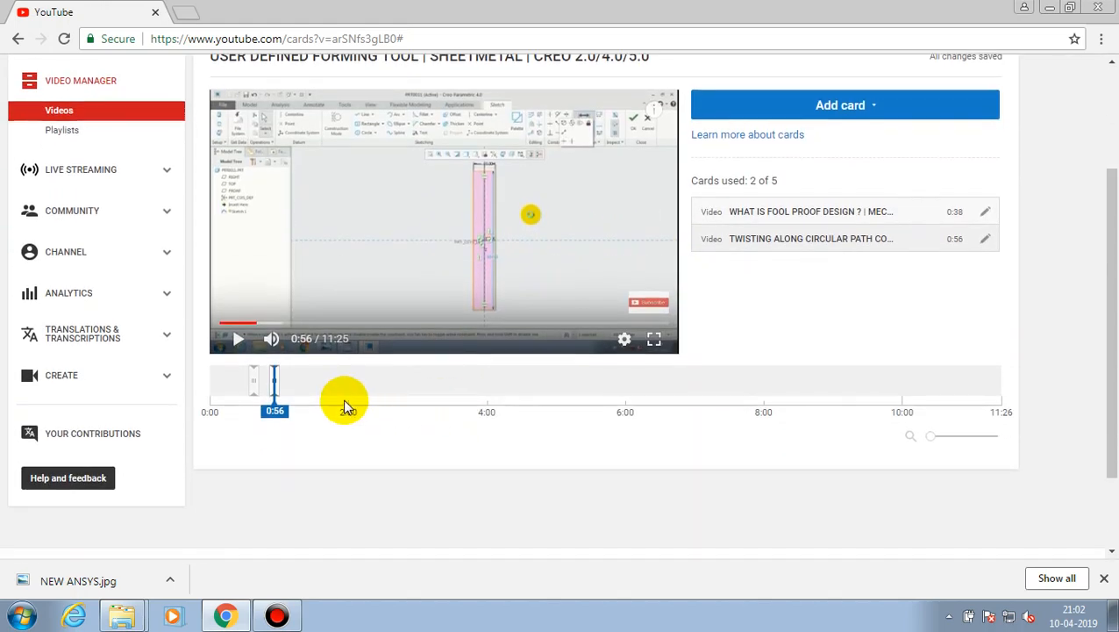
pyautogui.moveTo(275, 382)
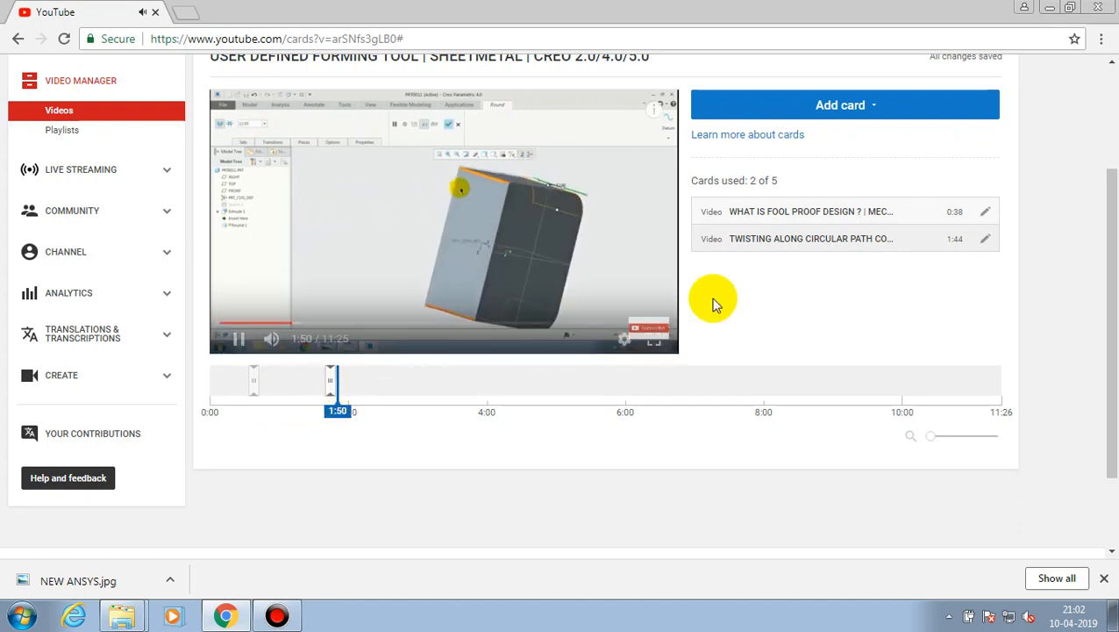
# Add a playlist card for the ANSYS WORKBENCH TUTORIALS playlist from the Playlists tab
pyautogui.click(840, 104)
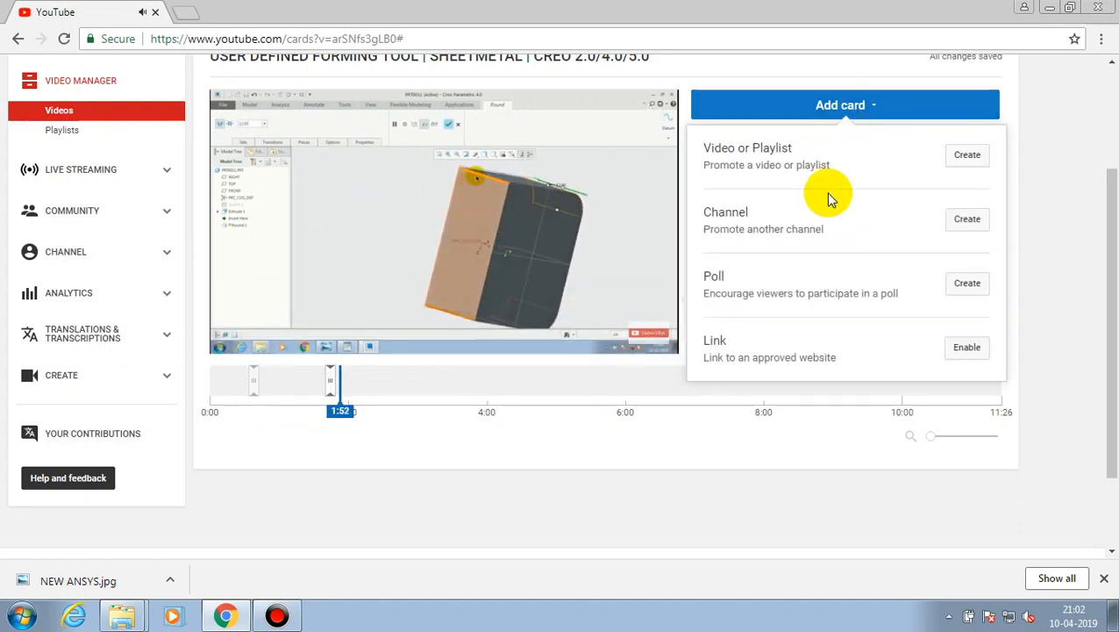
pyautogui.click(967, 154)
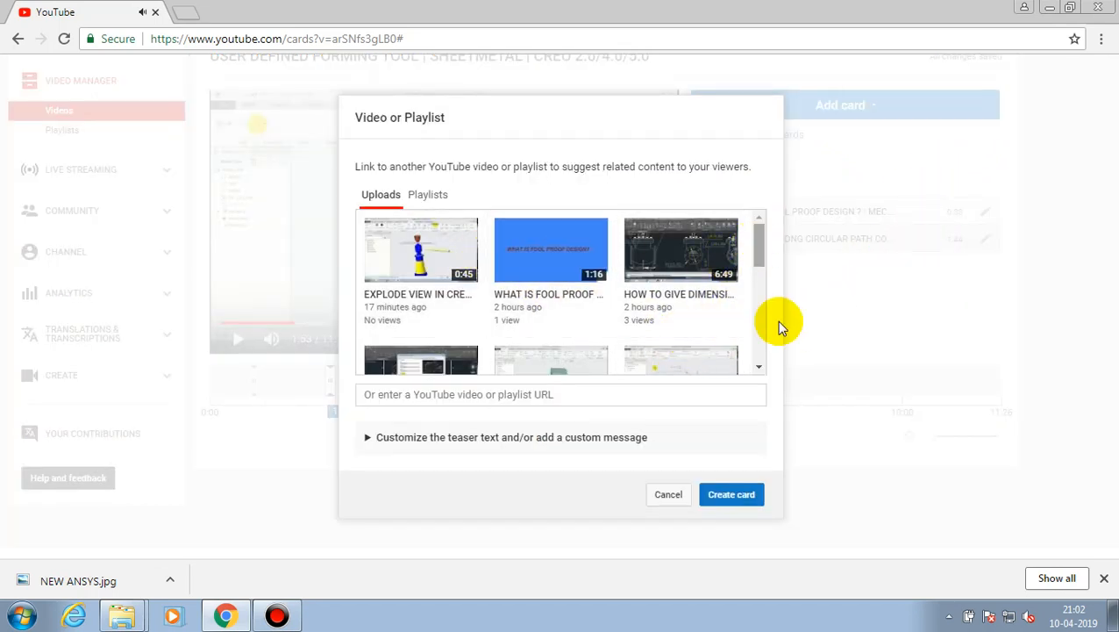
pyautogui.click(428, 193)
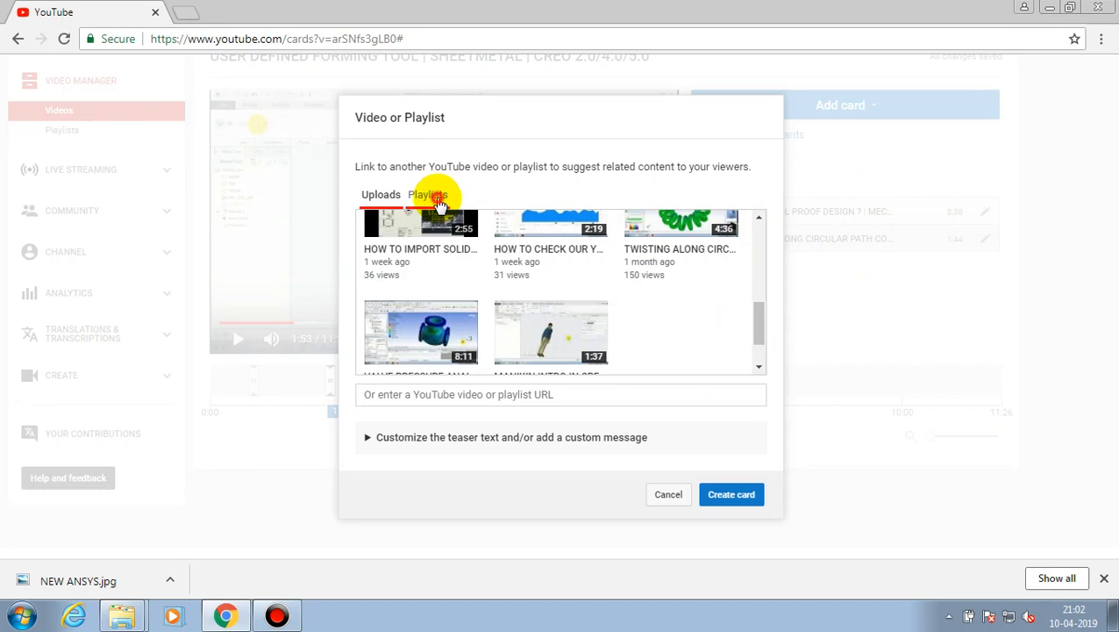
pyautogui.click(428, 194)
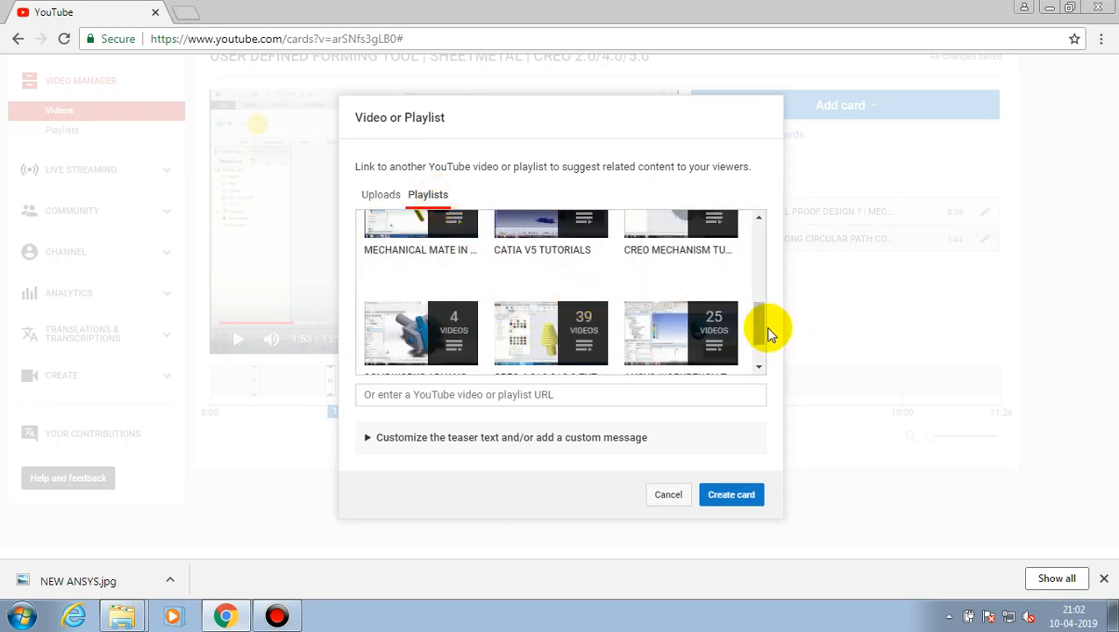
pyautogui.scroll(-3)
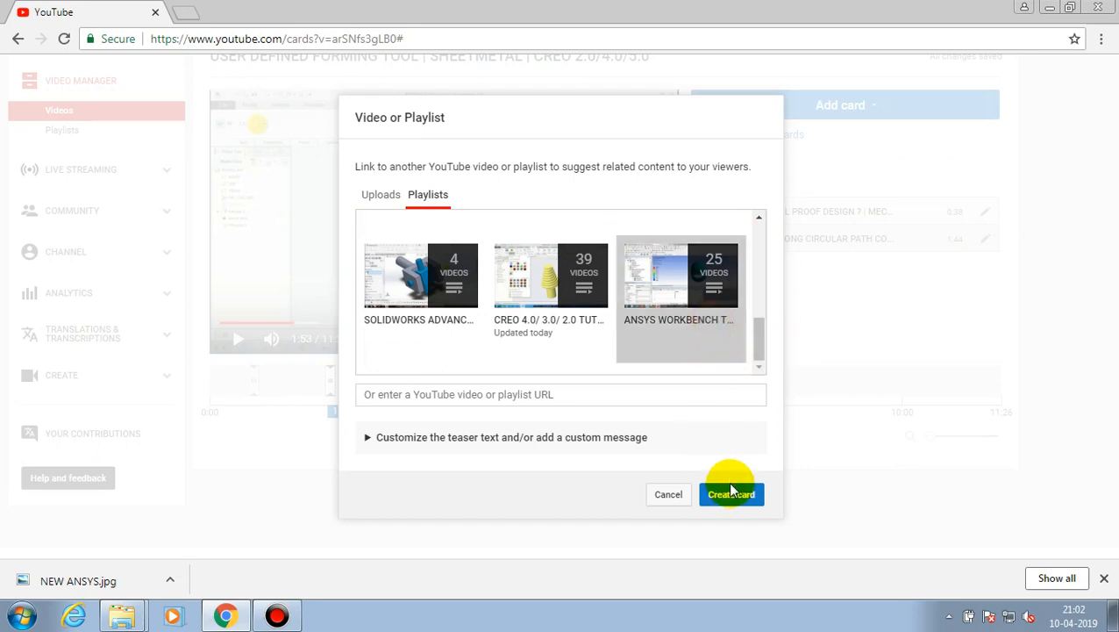
pyautogui.click(731, 494)
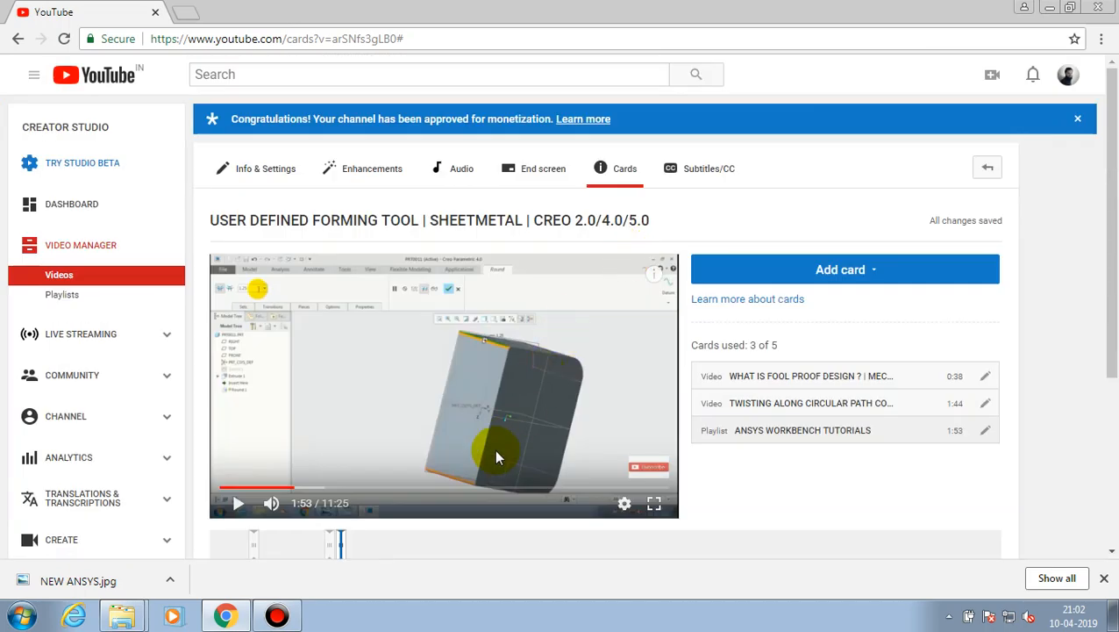
# Play the preview from just before 3:27 to check the ANSYS playlist card teaser
pyautogui.scroll(-3)
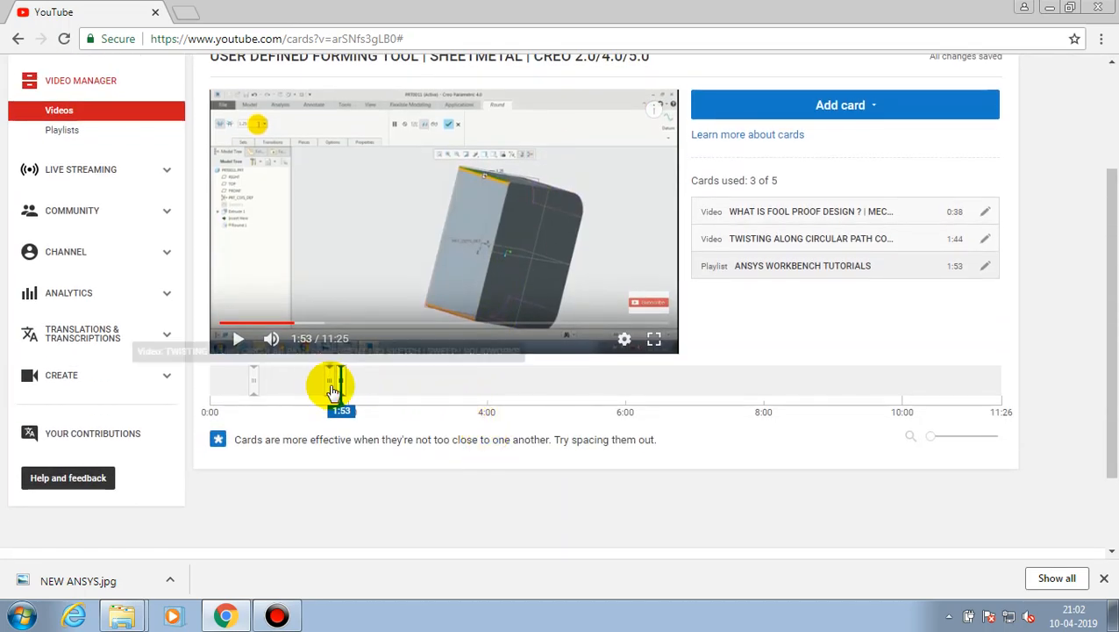
pyautogui.moveTo(341, 386)
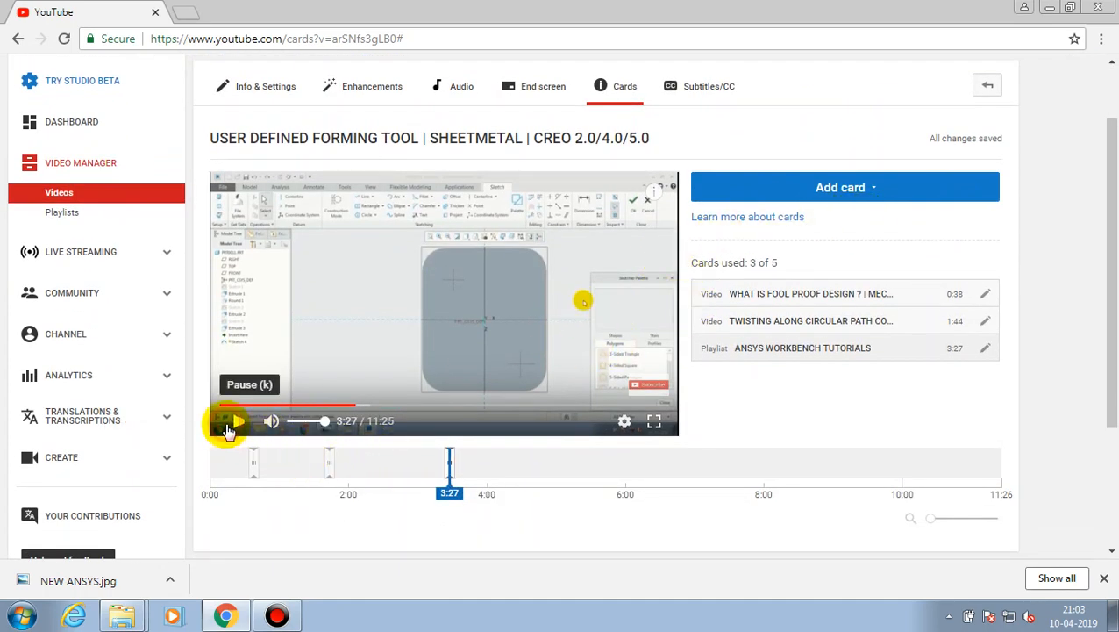
pyautogui.click(227, 421)
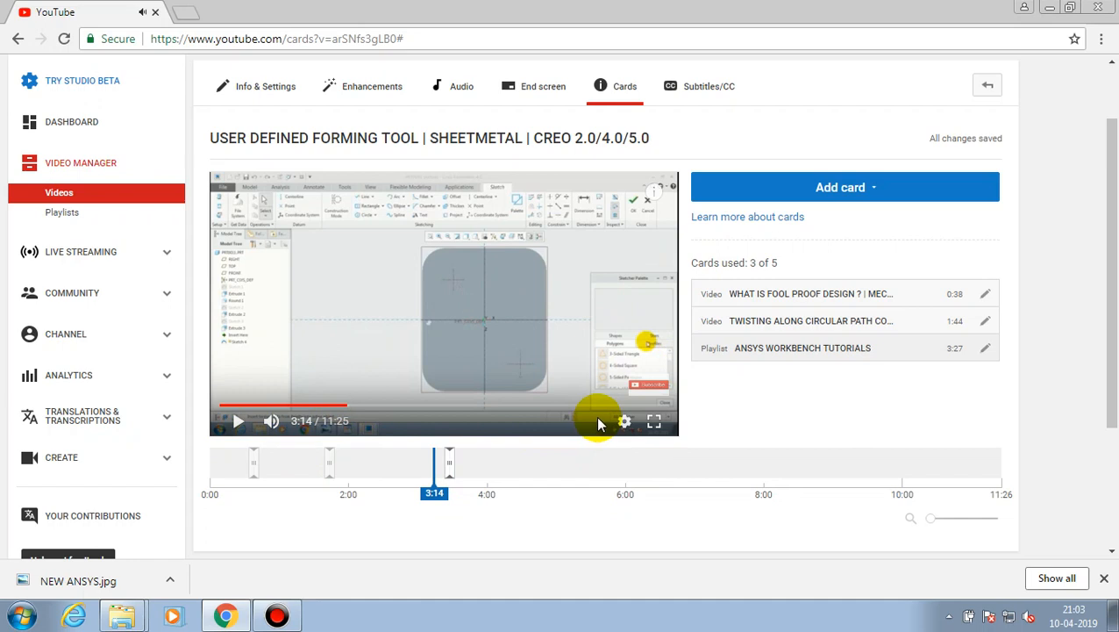
pyautogui.click(237, 421)
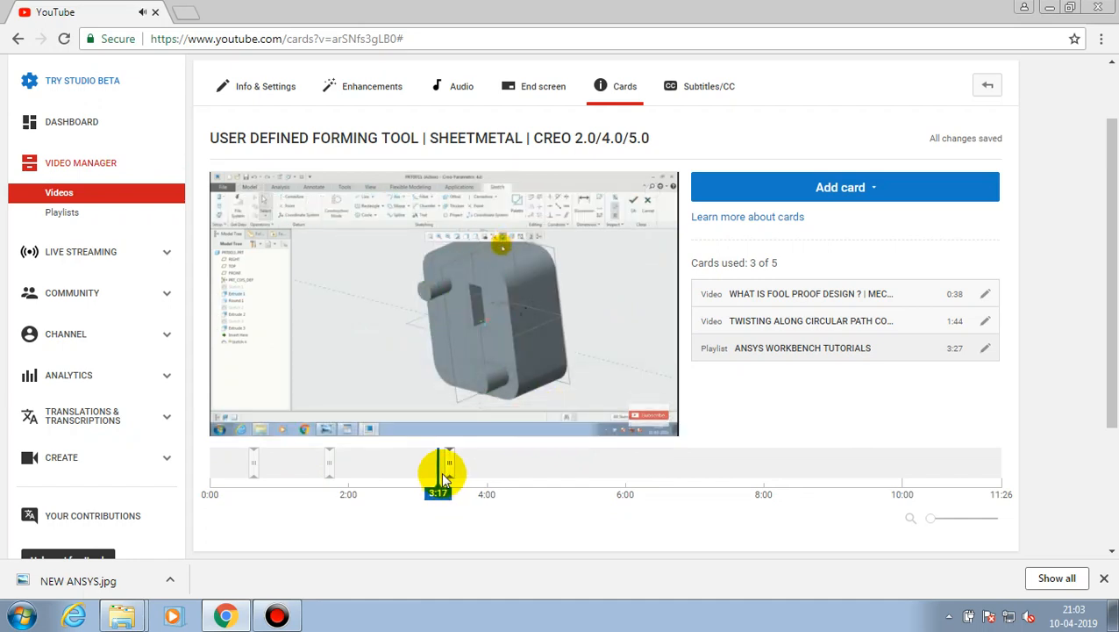
pyautogui.moveTo(437, 462); pyautogui.dragTo(449, 462)
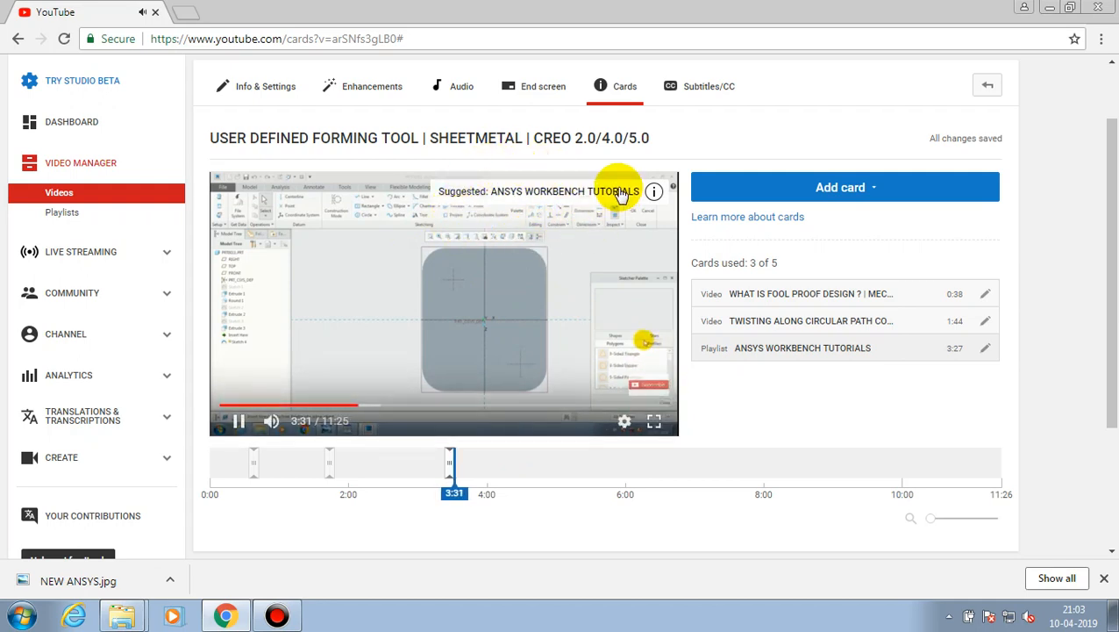
pyautogui.moveTo(485, 236)
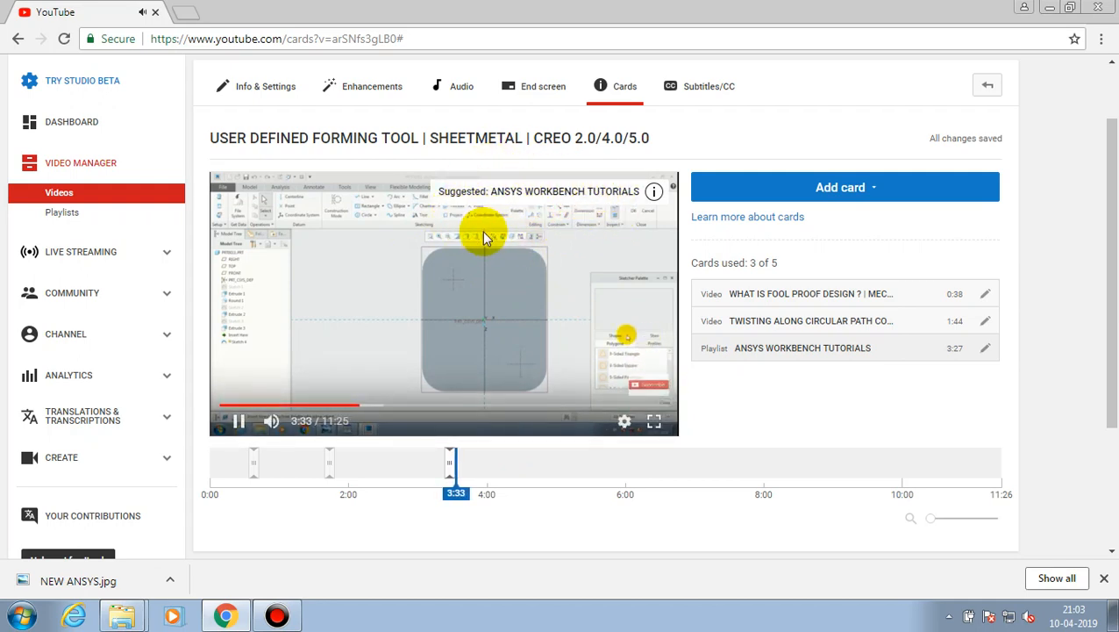